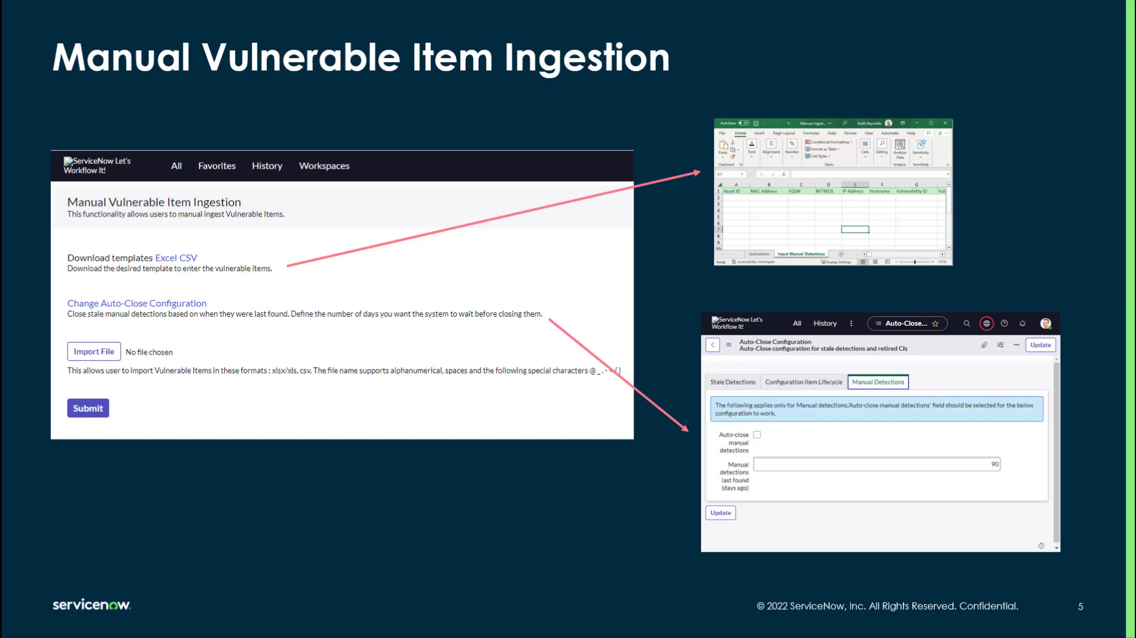
# Advance the slideshow to 'The Import Template' slide with asset data columns.
pyautogui.press('Right')
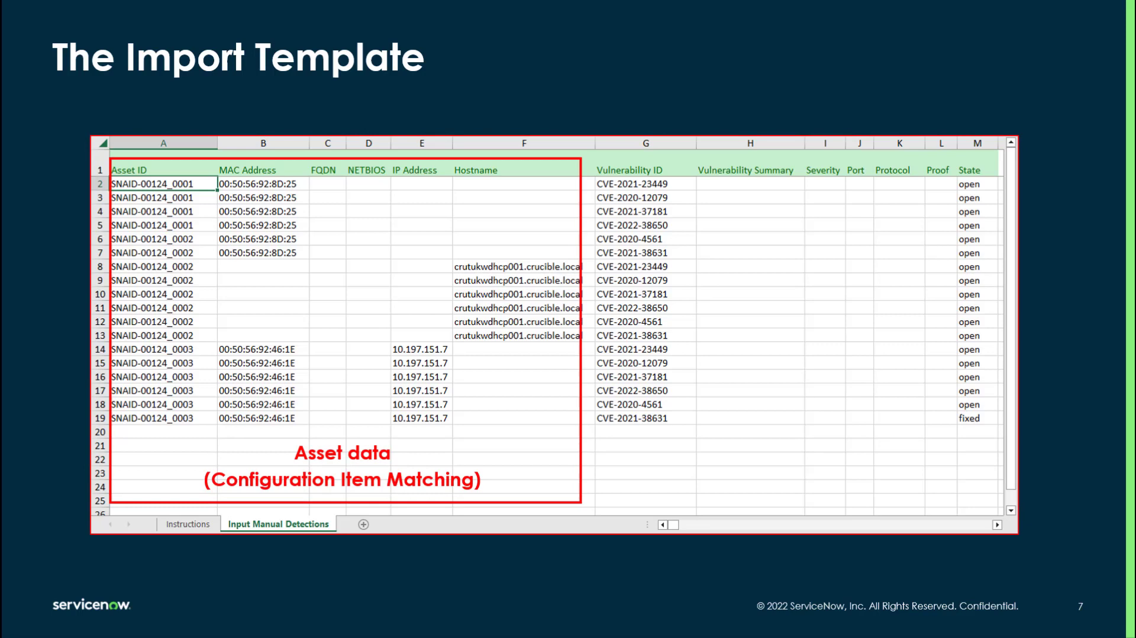
pyautogui.press('Right')
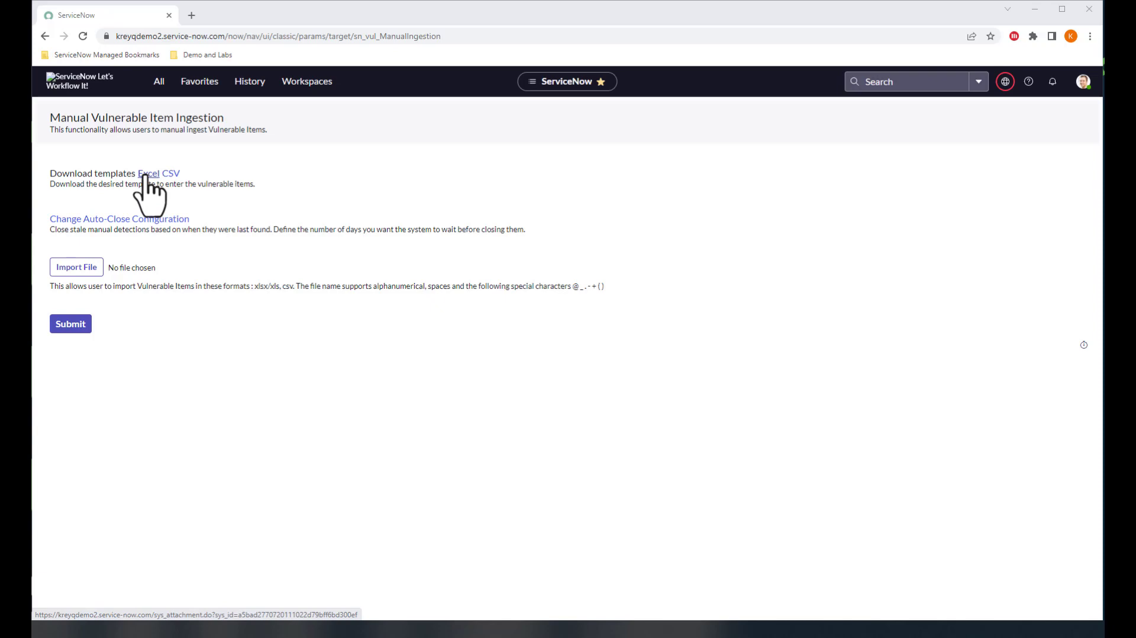
# Download the Excel import template from the Download templates section.
pyautogui.click(152, 174)
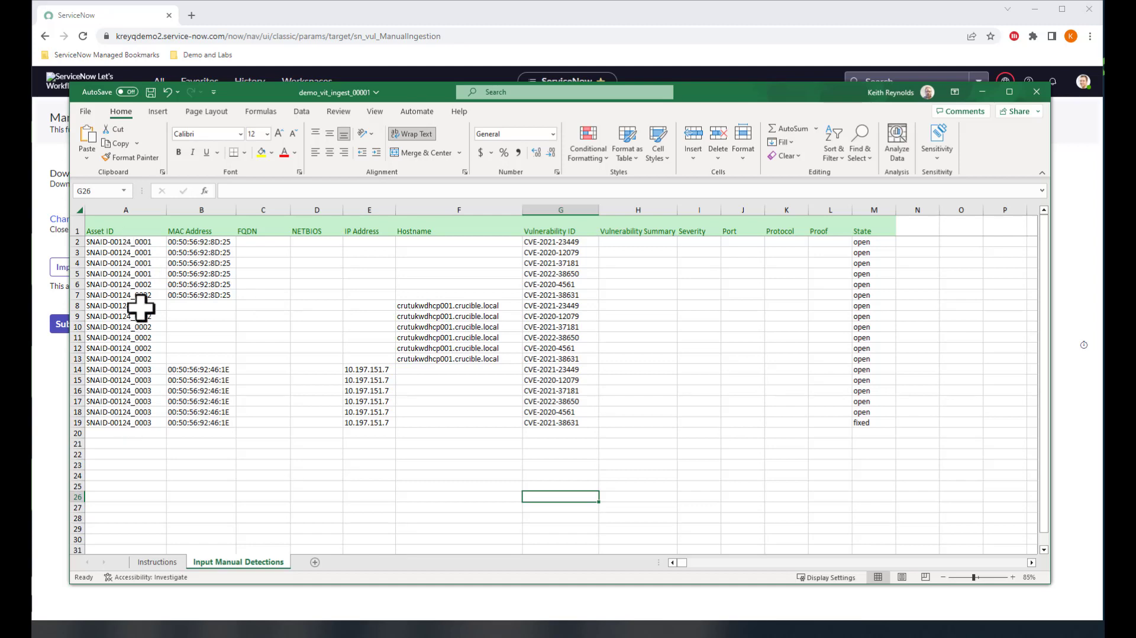
pyautogui.moveTo(152, 309)
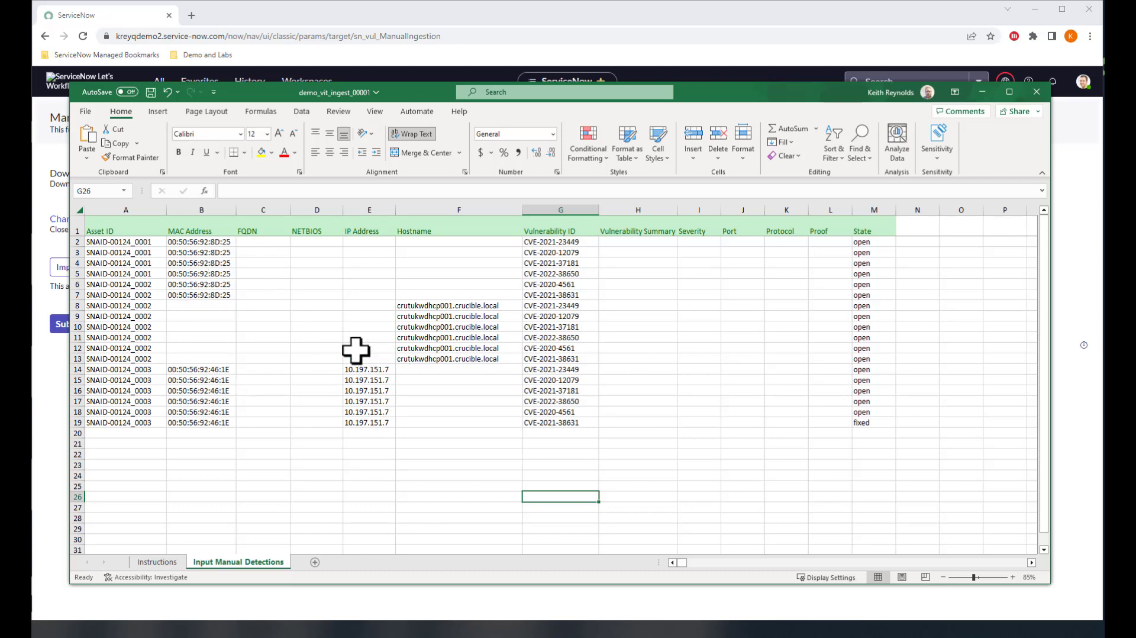
pyautogui.moveTo(435, 363)
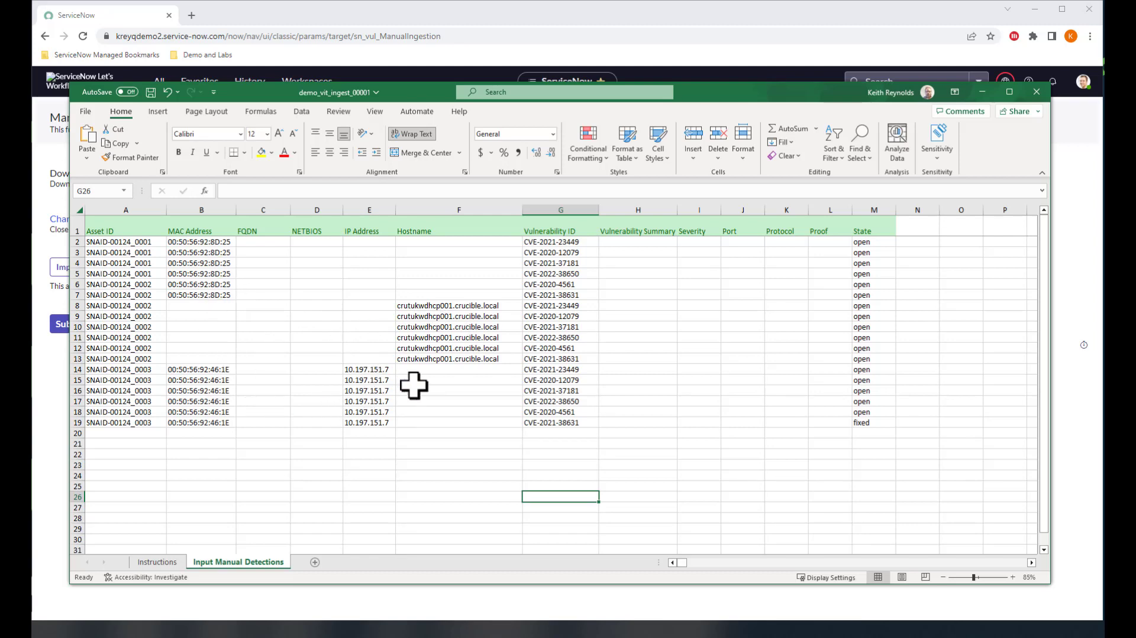
pyautogui.moveTo(425, 381)
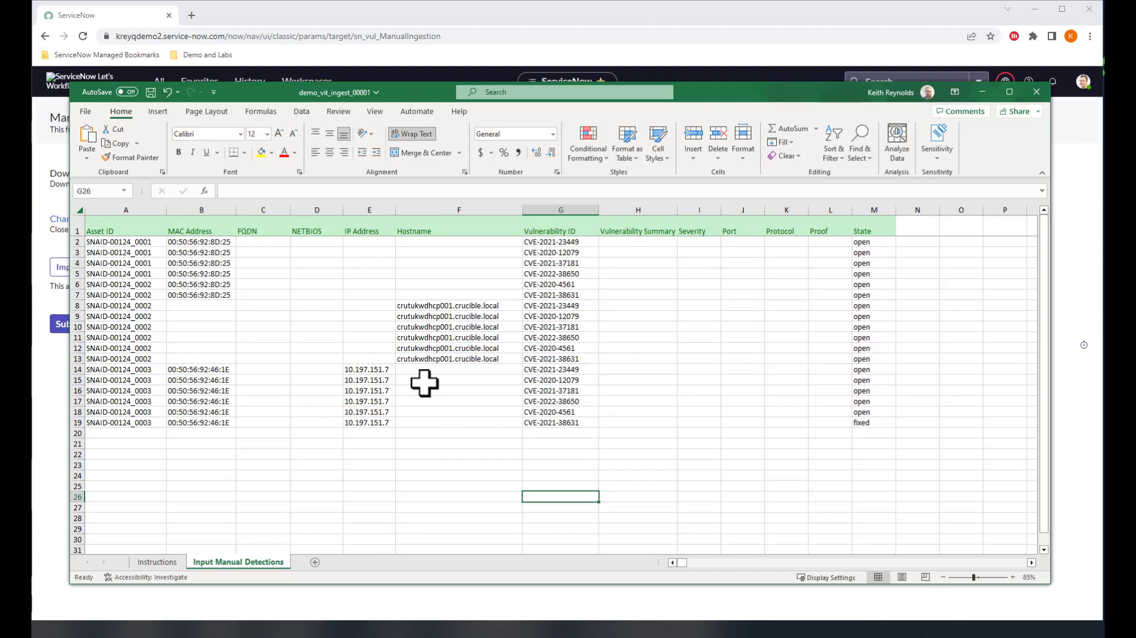
pyautogui.moveTo(560, 251)
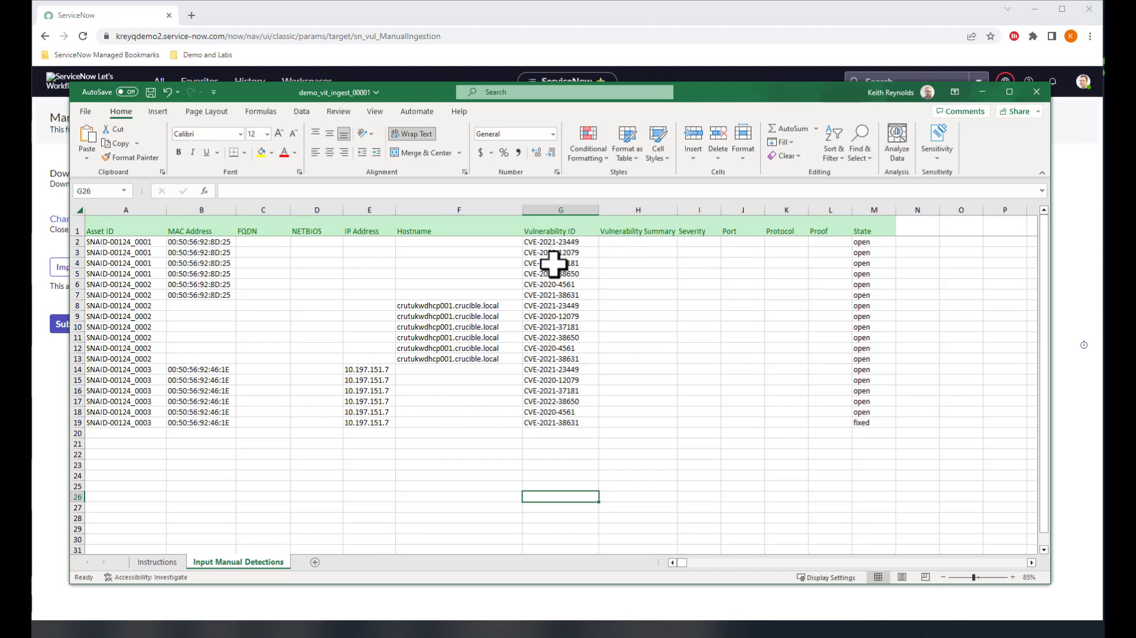
pyautogui.moveTo(545, 263)
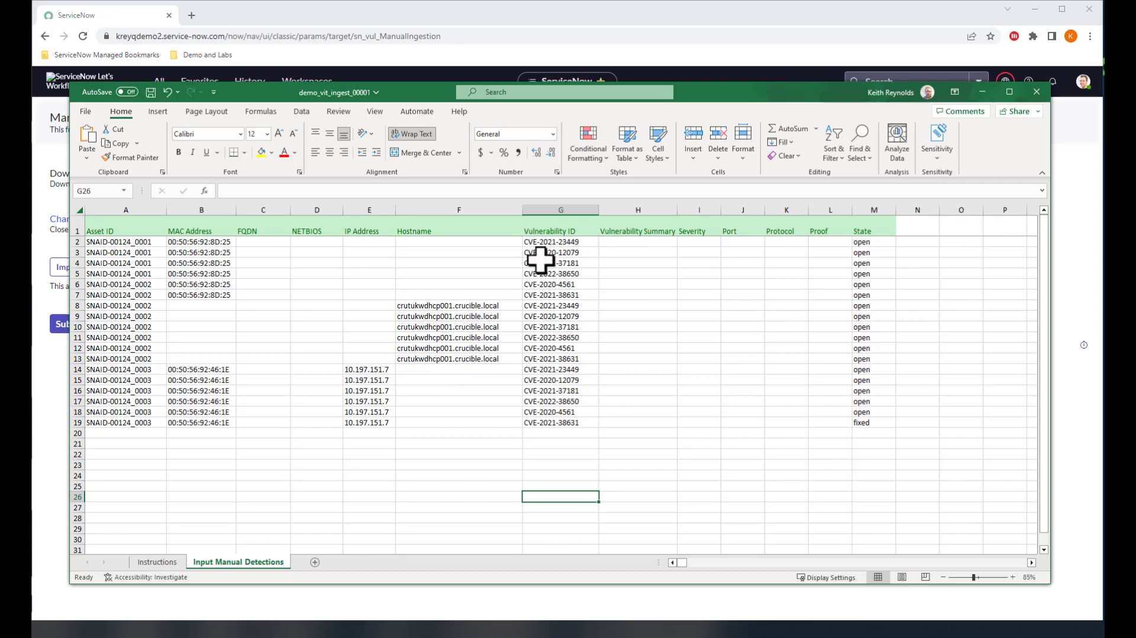
pyautogui.moveTo(554, 277)
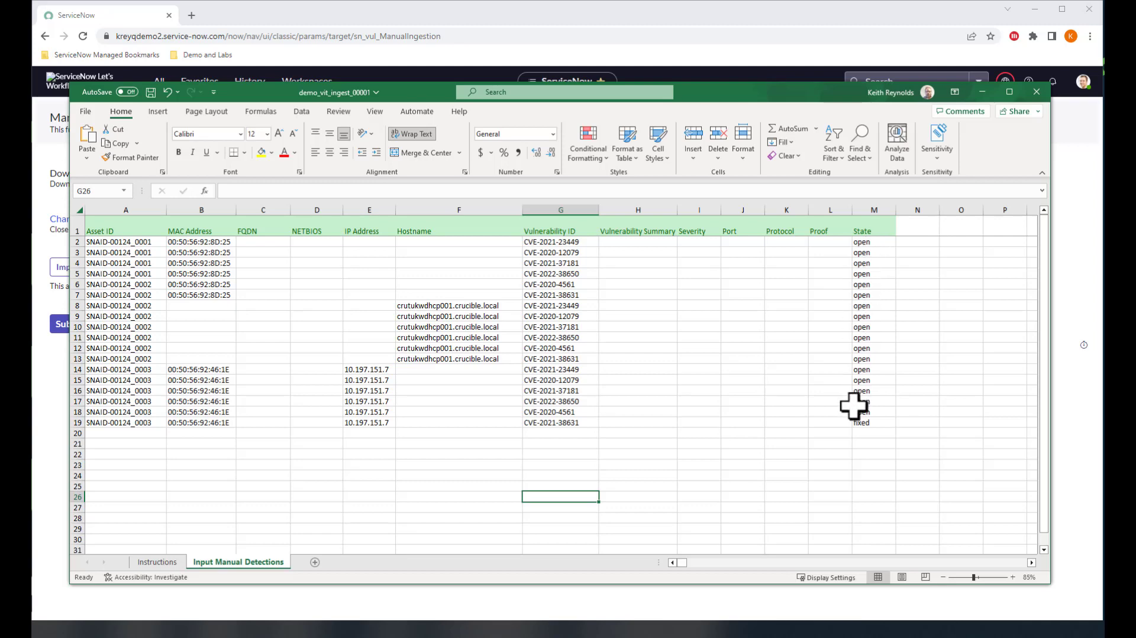
pyautogui.moveTo(875, 426)
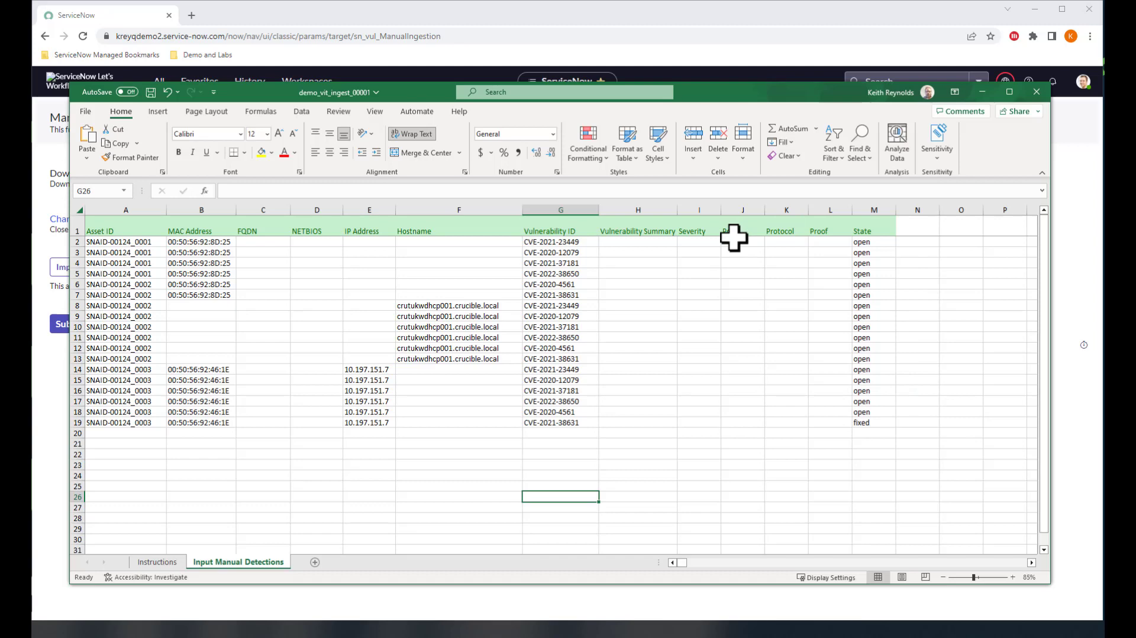
pyautogui.moveTo(745, 248)
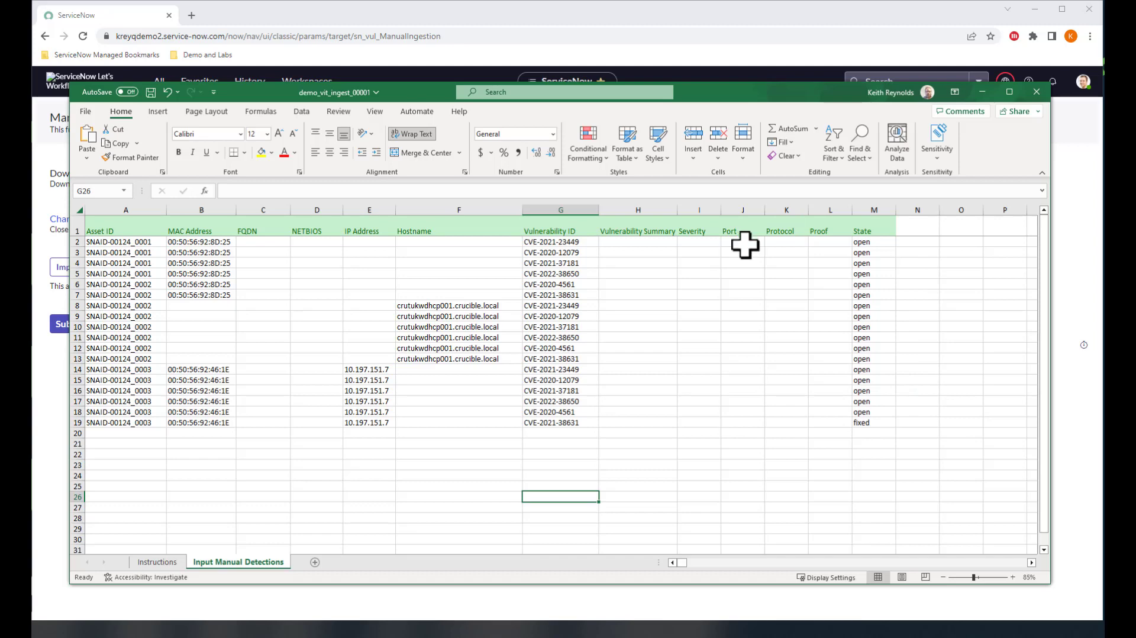
pyautogui.moveTo(819, 242)
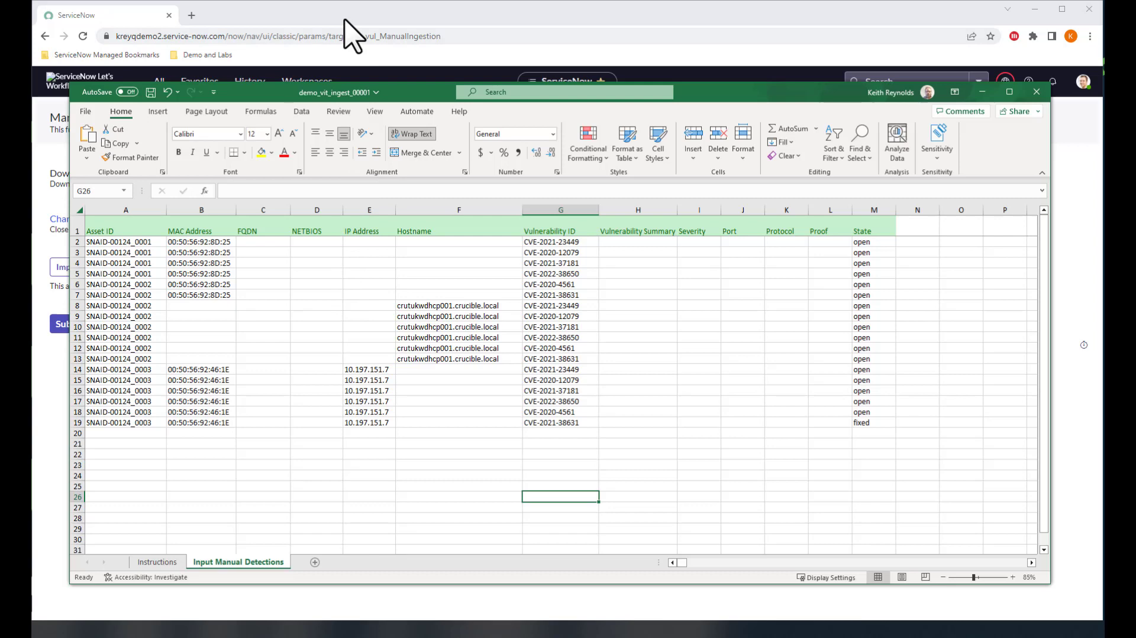
# Choose demo_vit_ingest_00001.xlsx as the import file on the ingestion page.
pyautogui.click(1036, 93)
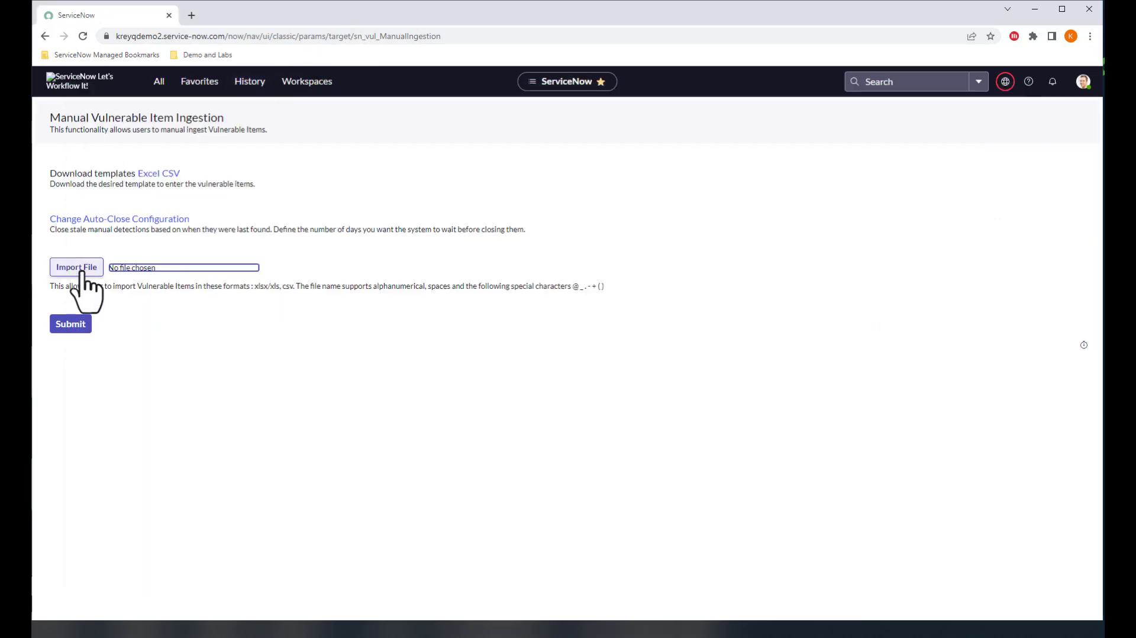
pyautogui.click(76, 267)
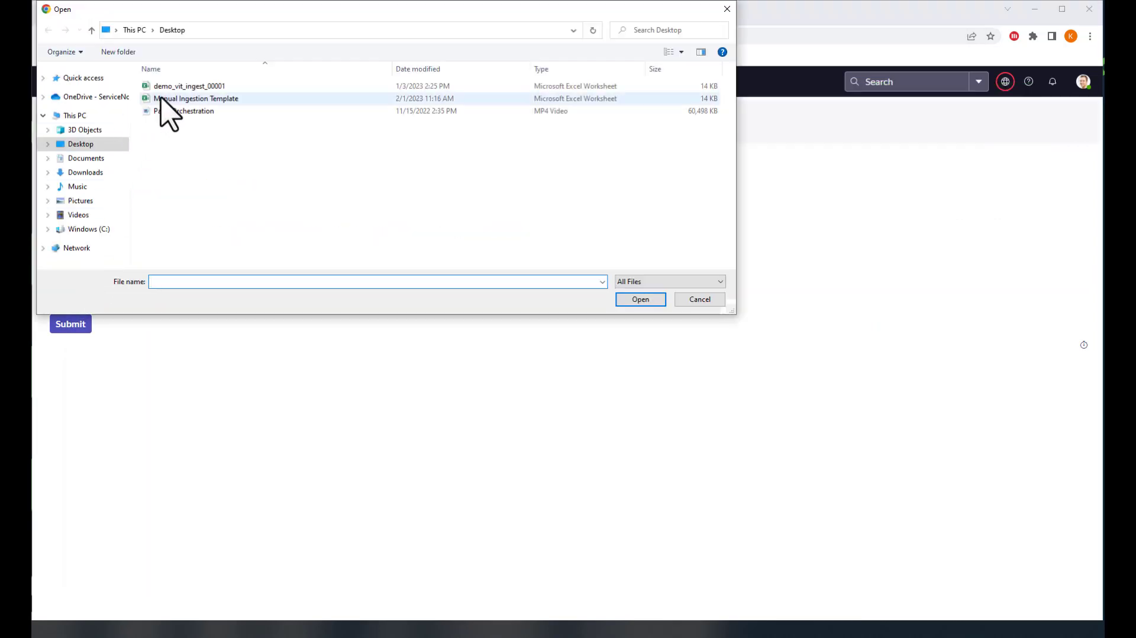
pyautogui.click(190, 86)
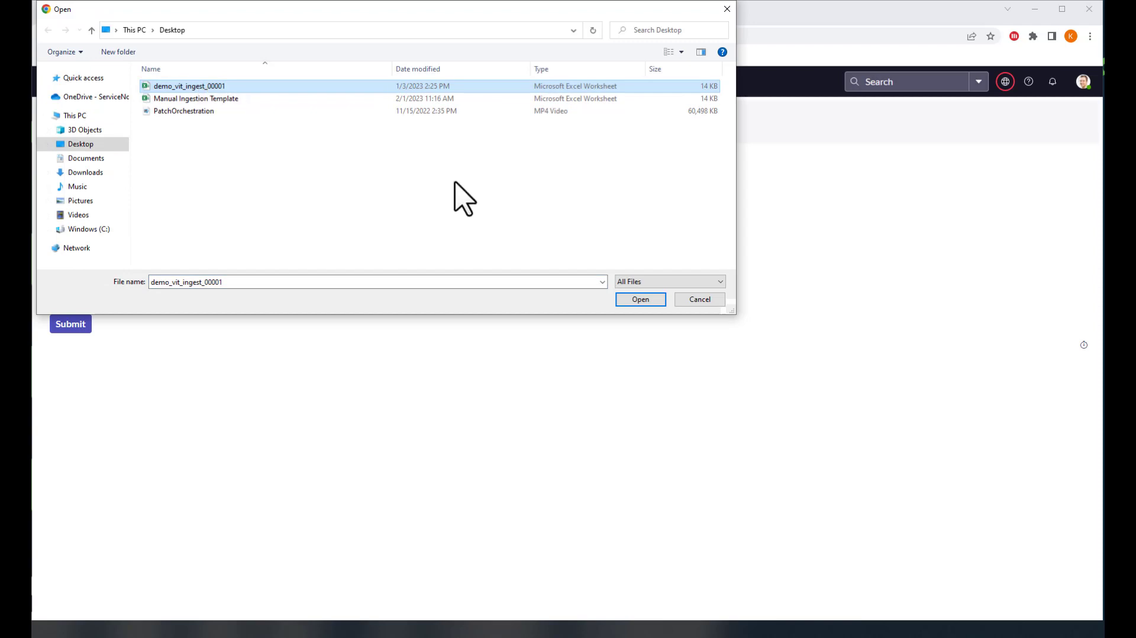
pyautogui.click(640, 300)
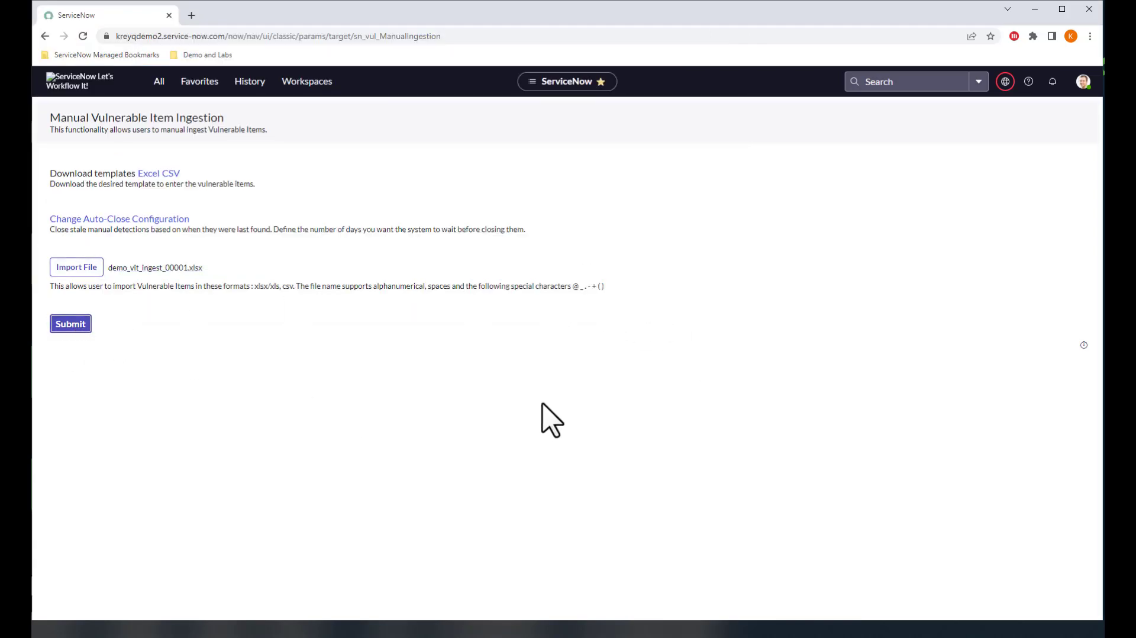
# Submit the file, creating push queue record VINTPQ0001048 in progress.
pyautogui.click(71, 324)
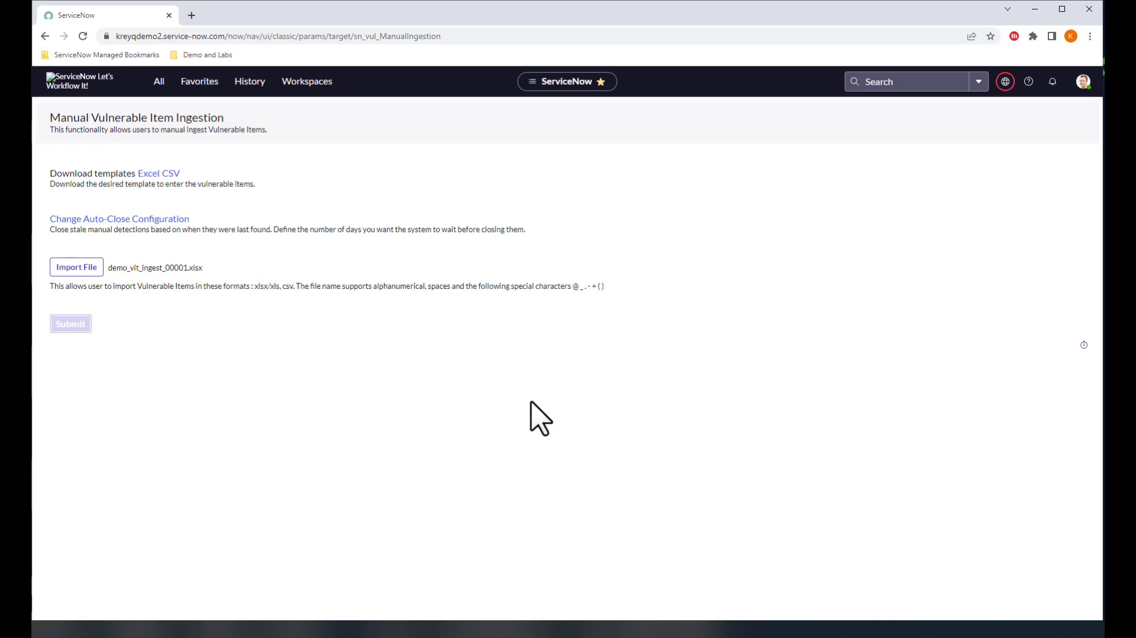
pyautogui.click(69, 324)
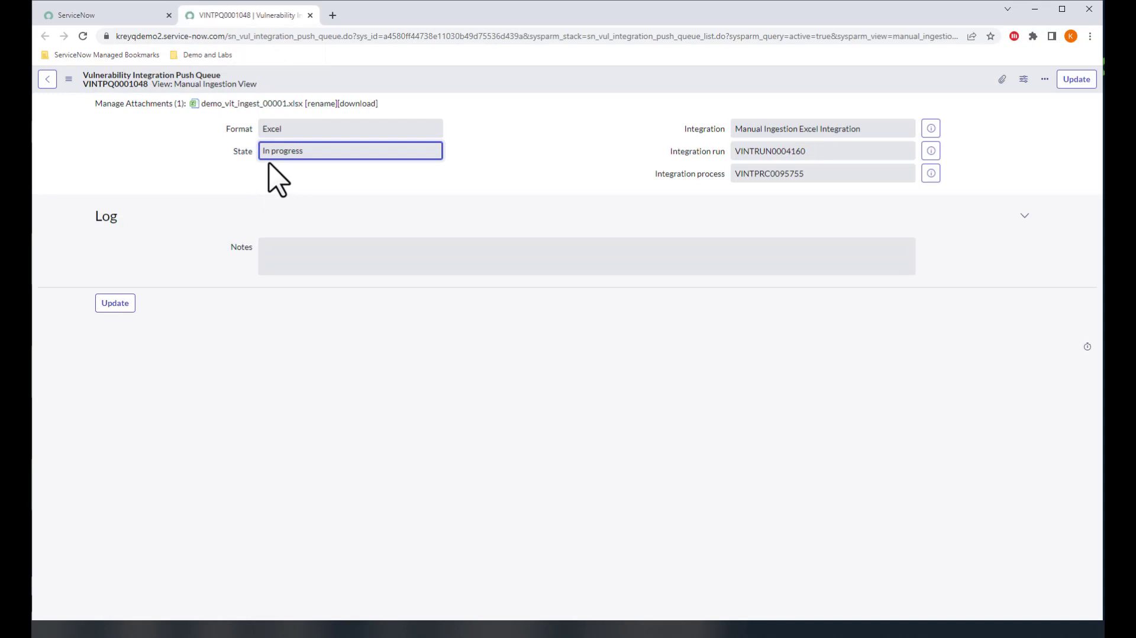
pyautogui.moveTo(195, 166)
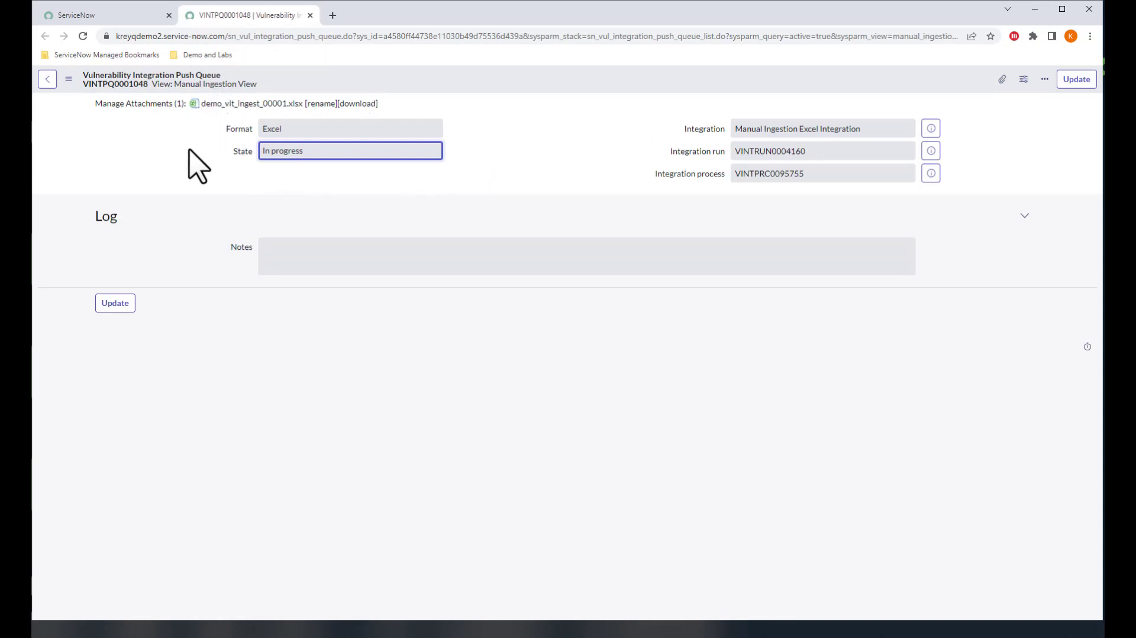
pyautogui.moveTo(190, 213)
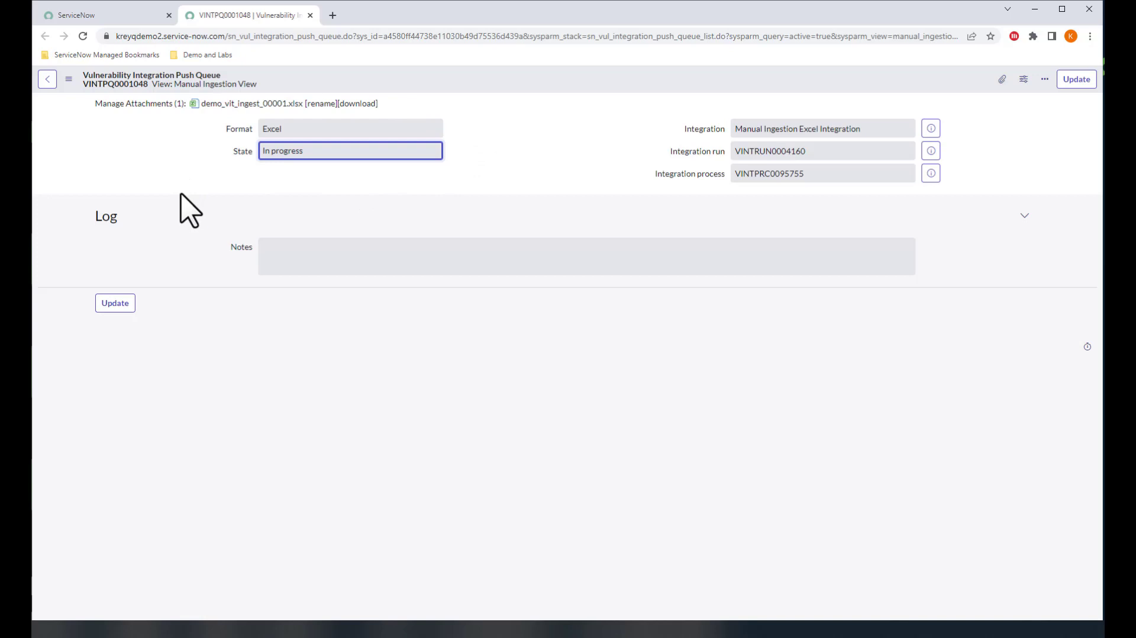
pyautogui.moveTo(294, 210)
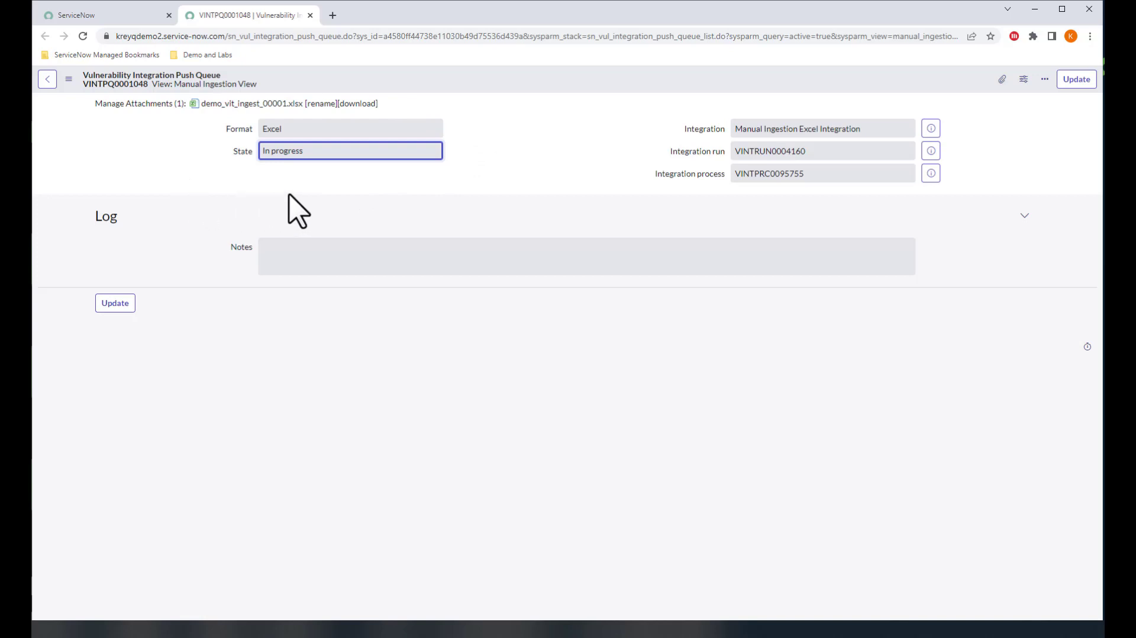
pyautogui.moveTo(473, 142)
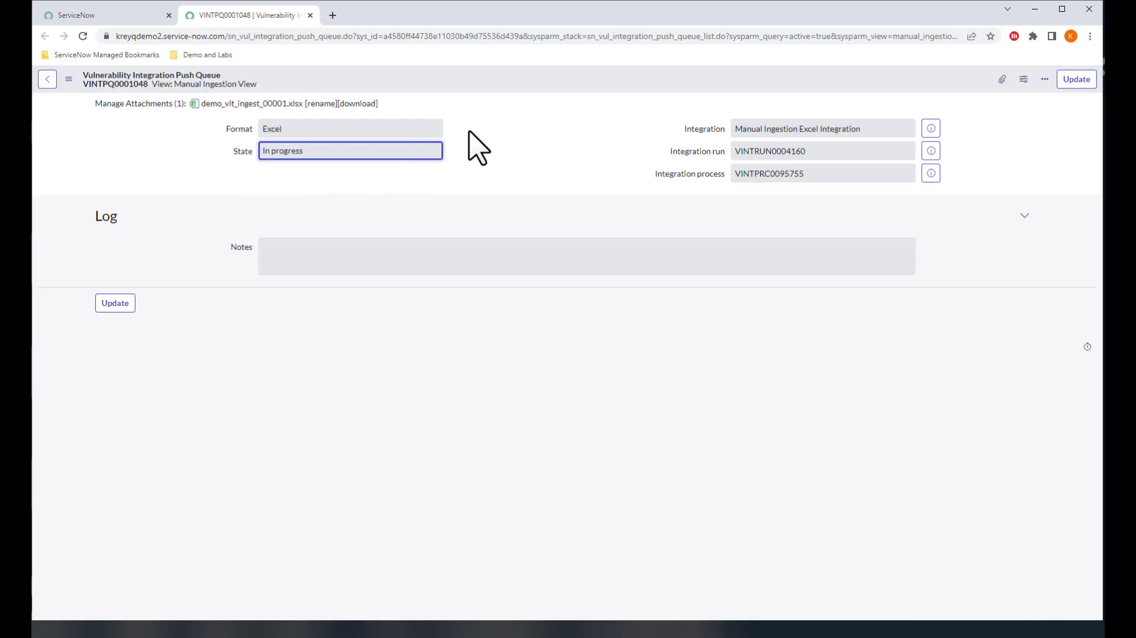
pyautogui.moveTo(321, 99)
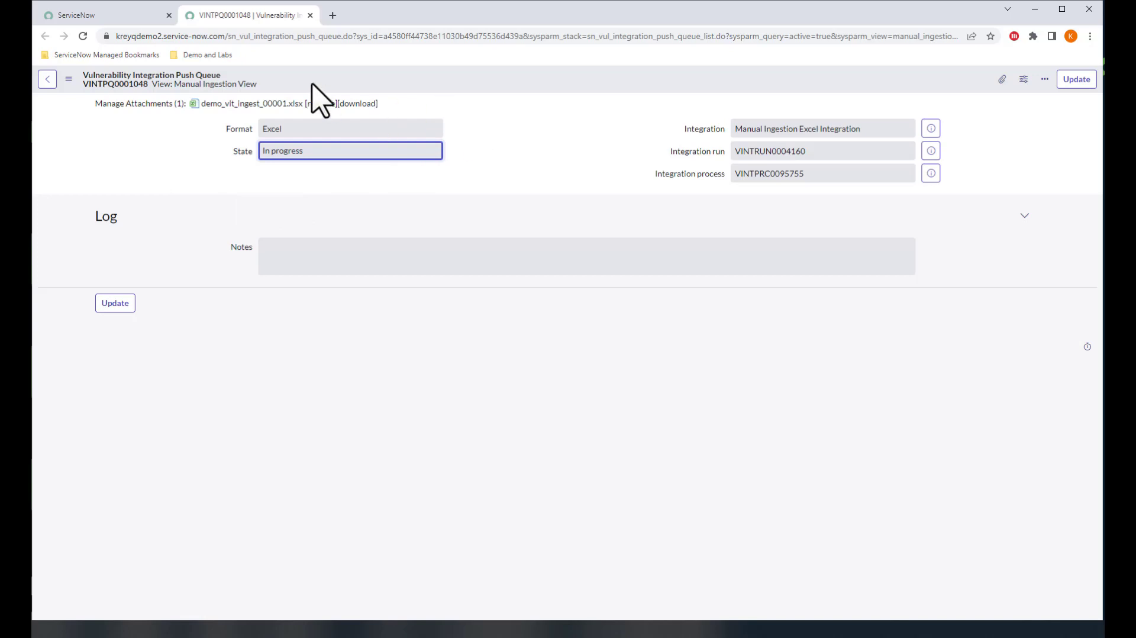
# Navigate toward the Vulnerable Items list filtered to Created on Today.
pyautogui.click(85, 38)
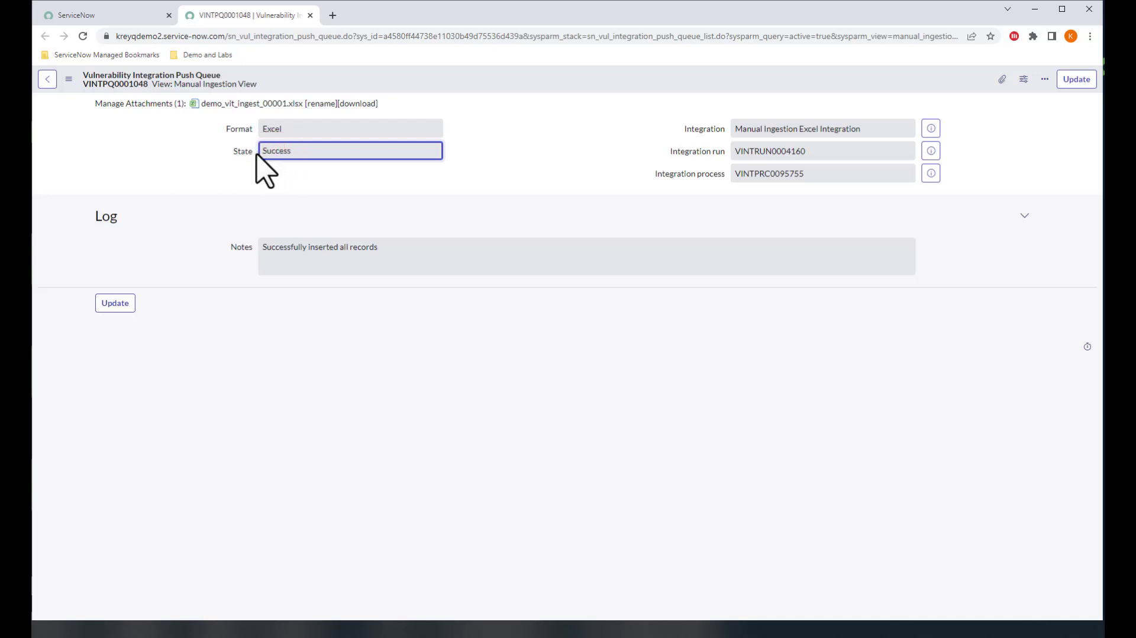
pyautogui.moveTo(251, 142)
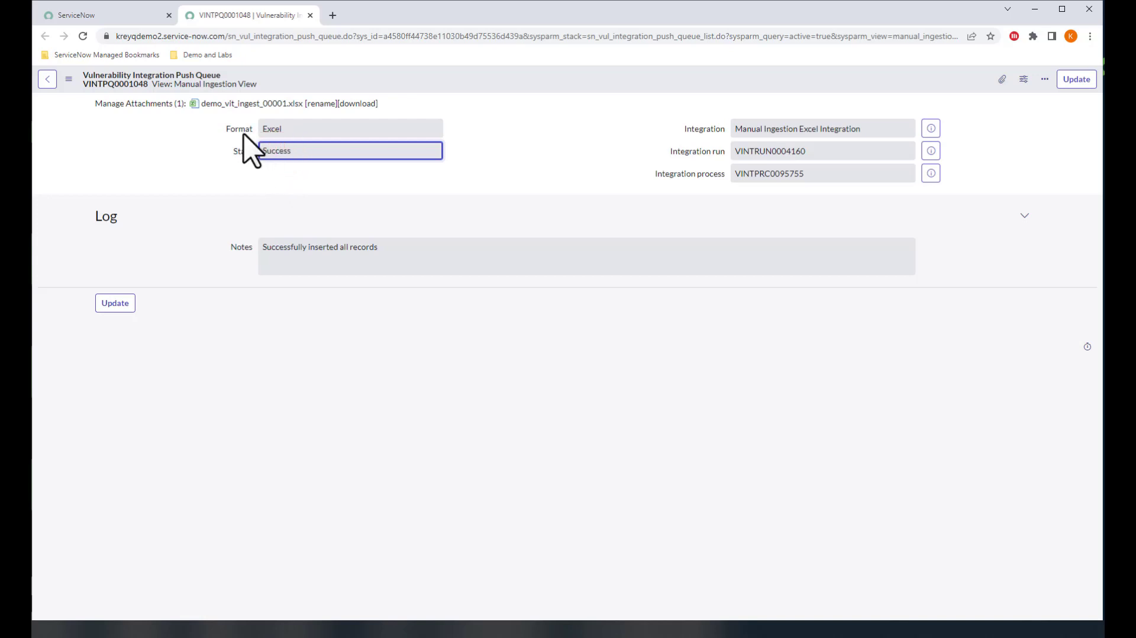
pyautogui.moveTo(232, 136)
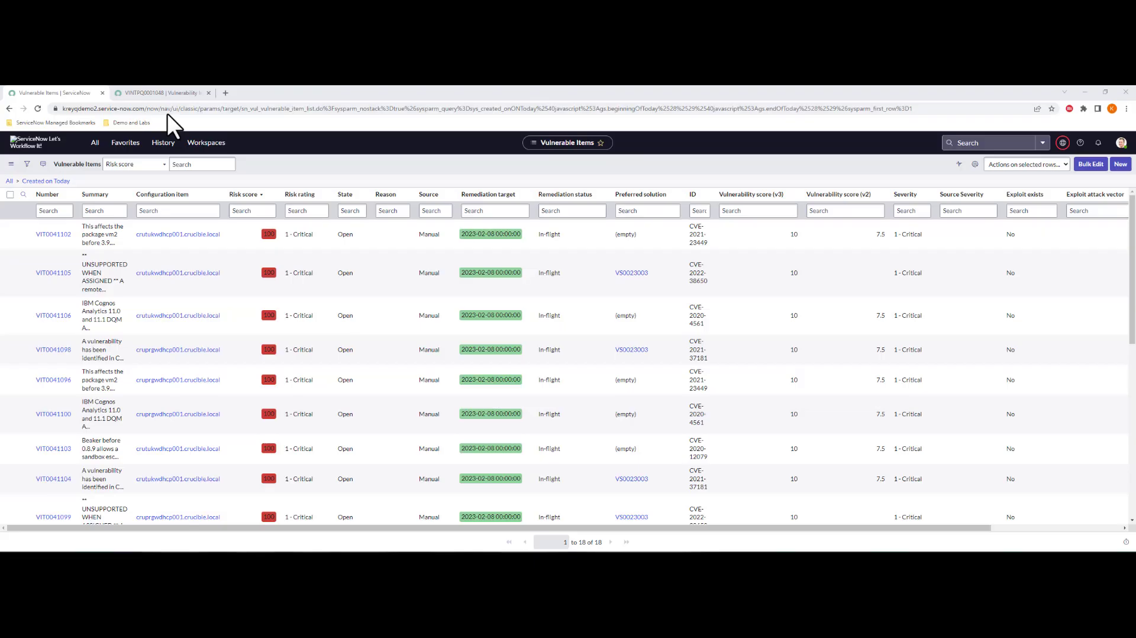
pyautogui.moveTo(77, 196)
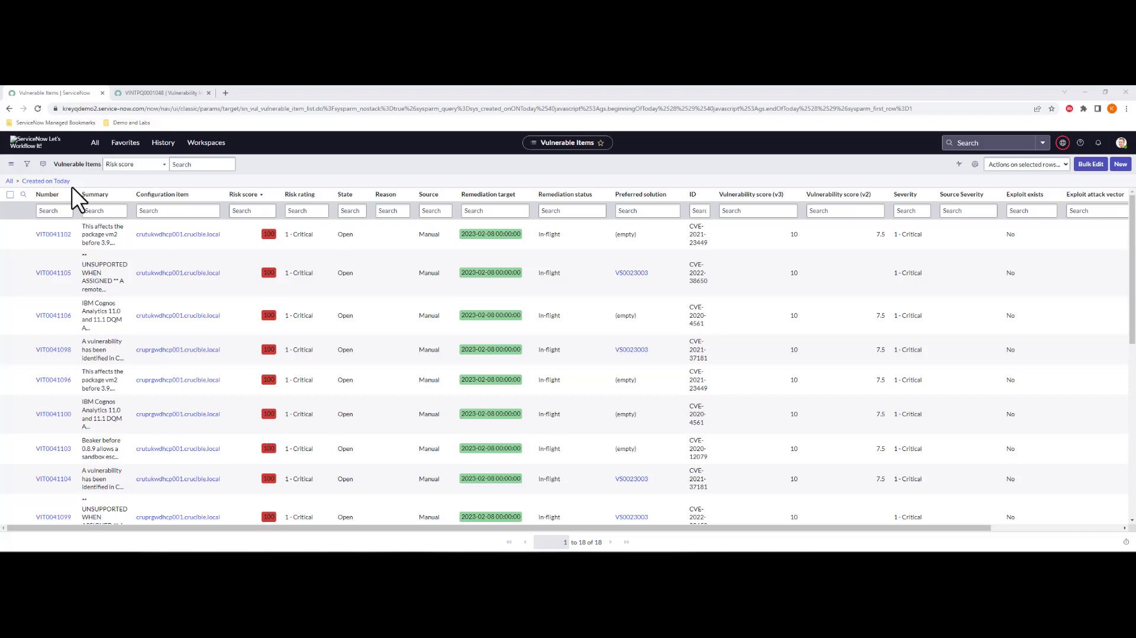
pyautogui.moveTo(20, 199)
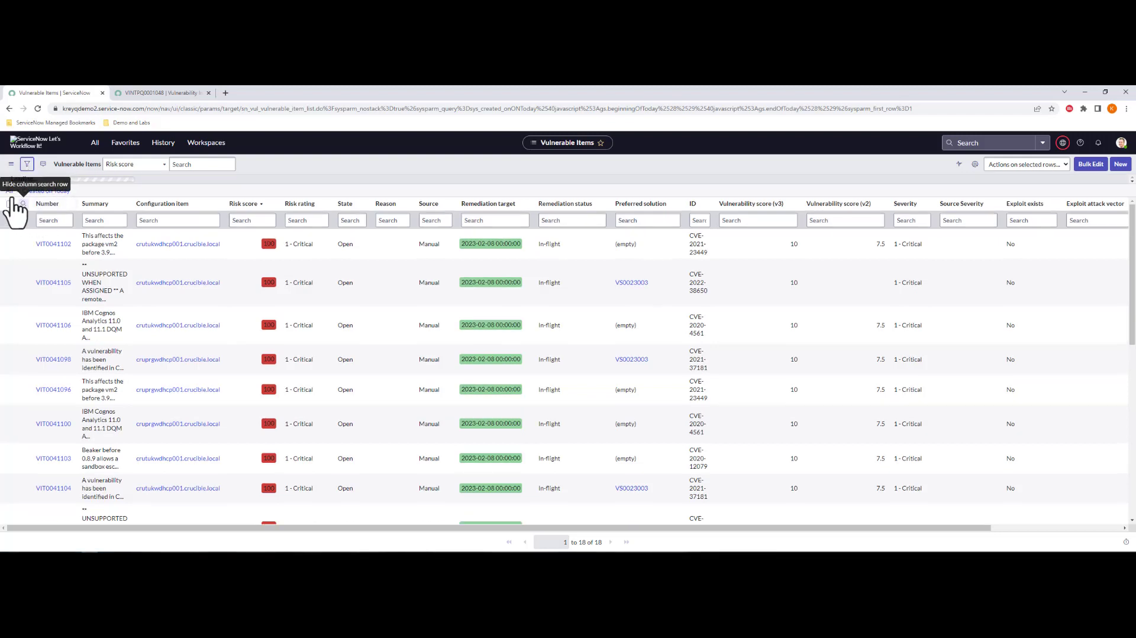
# Show the Created on Today filter conditions and review the critical then high-rated items.
pyautogui.click(28, 165)
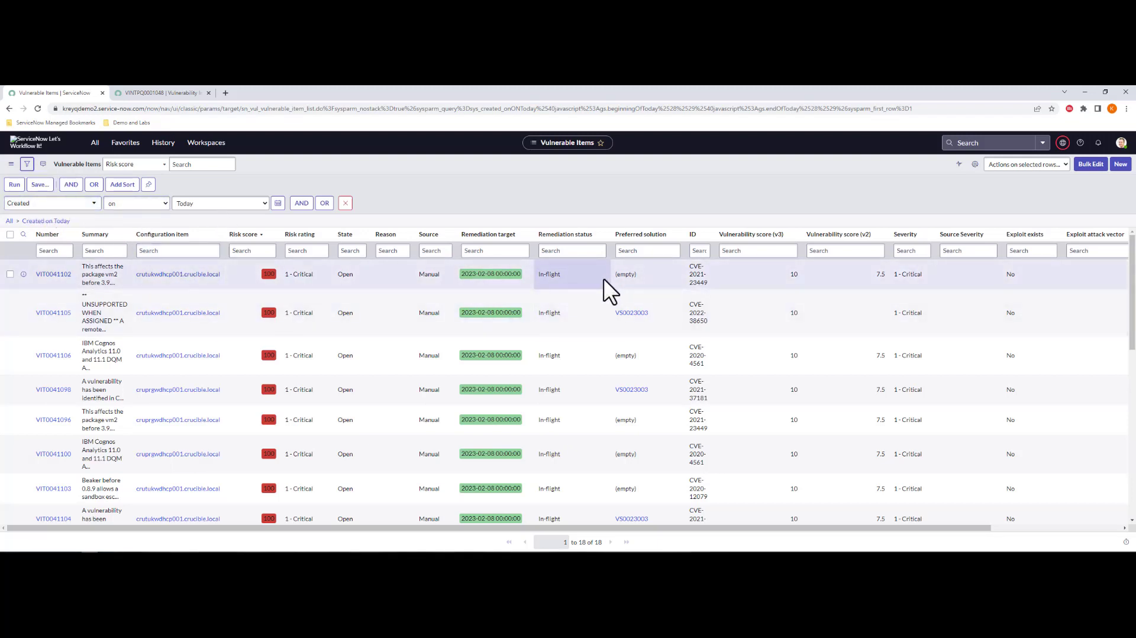
pyautogui.moveTo(599, 316)
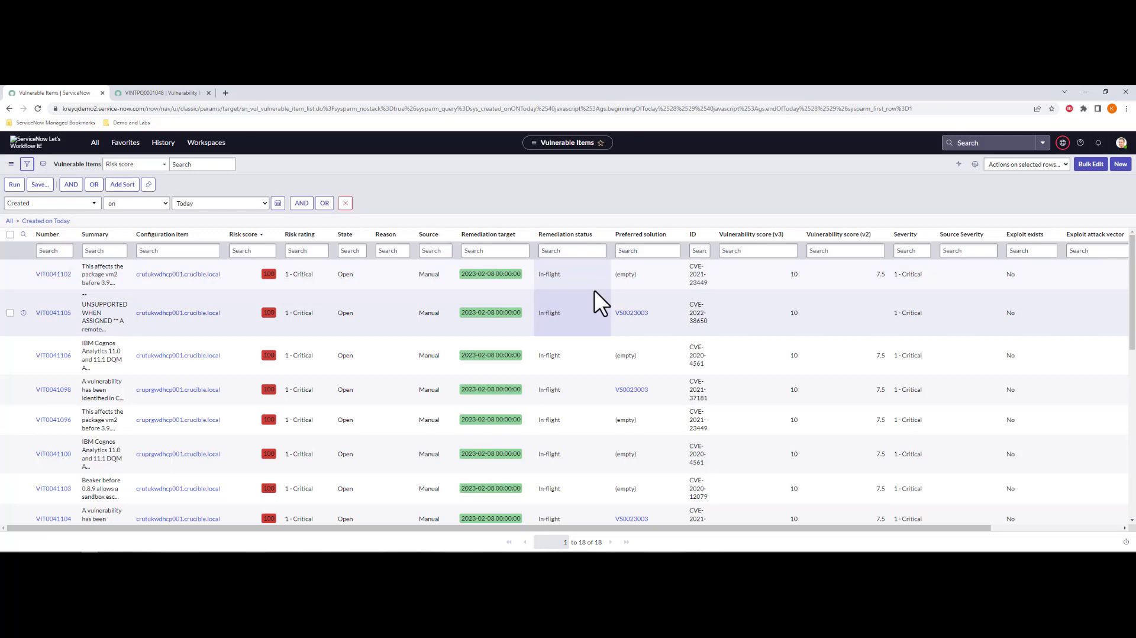
pyautogui.scroll(-3)
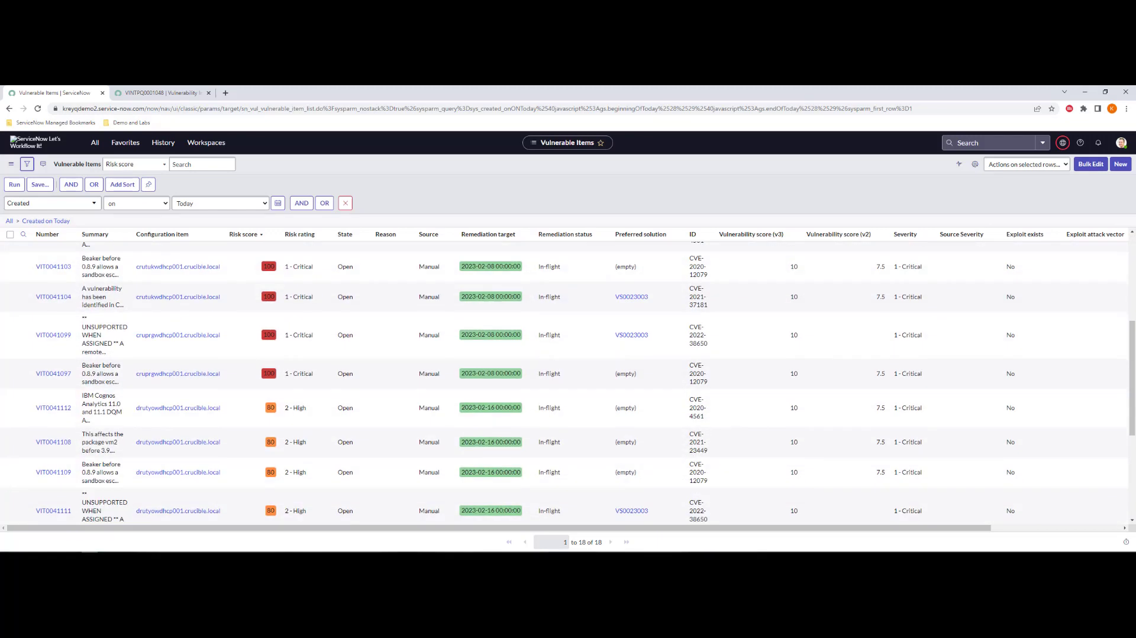
pyautogui.scroll(-3)
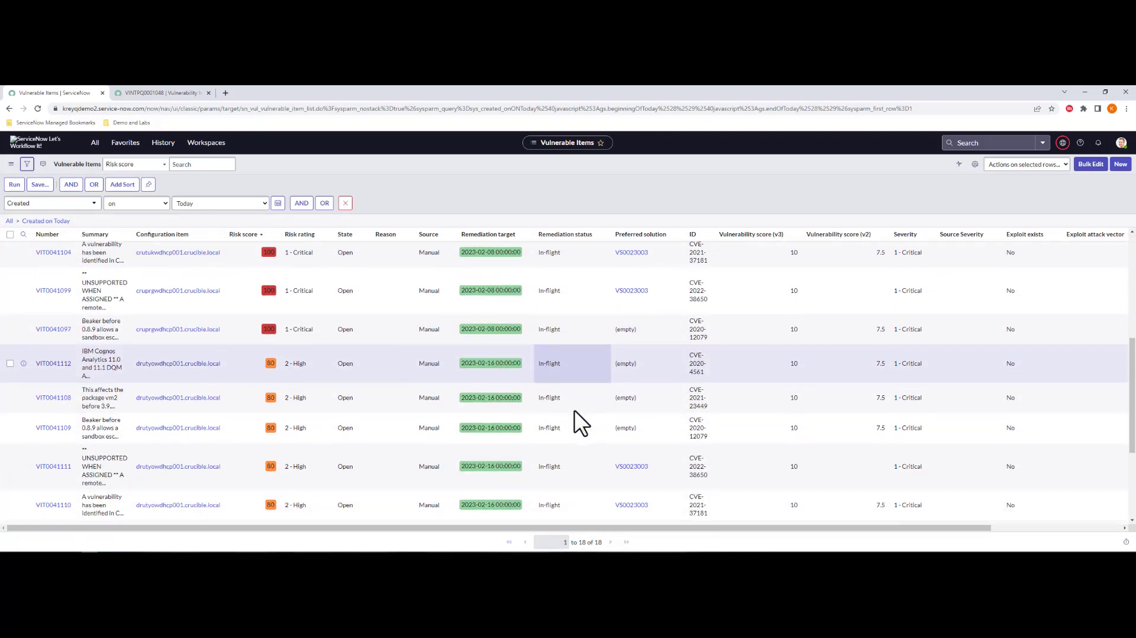
pyautogui.scroll(-3)
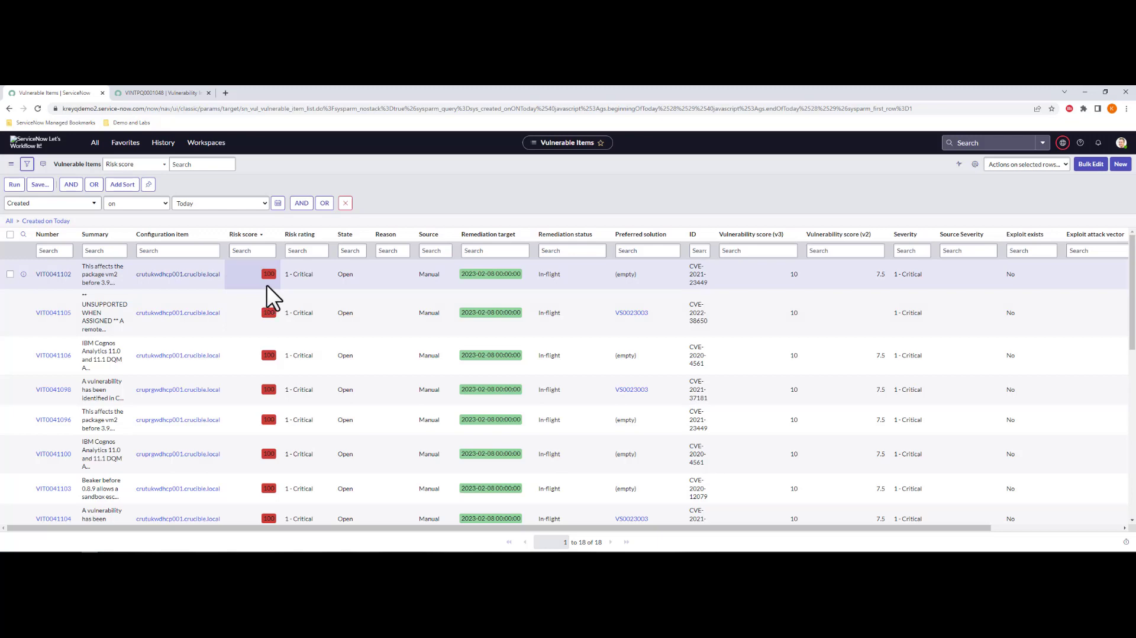
pyautogui.scroll(-3)
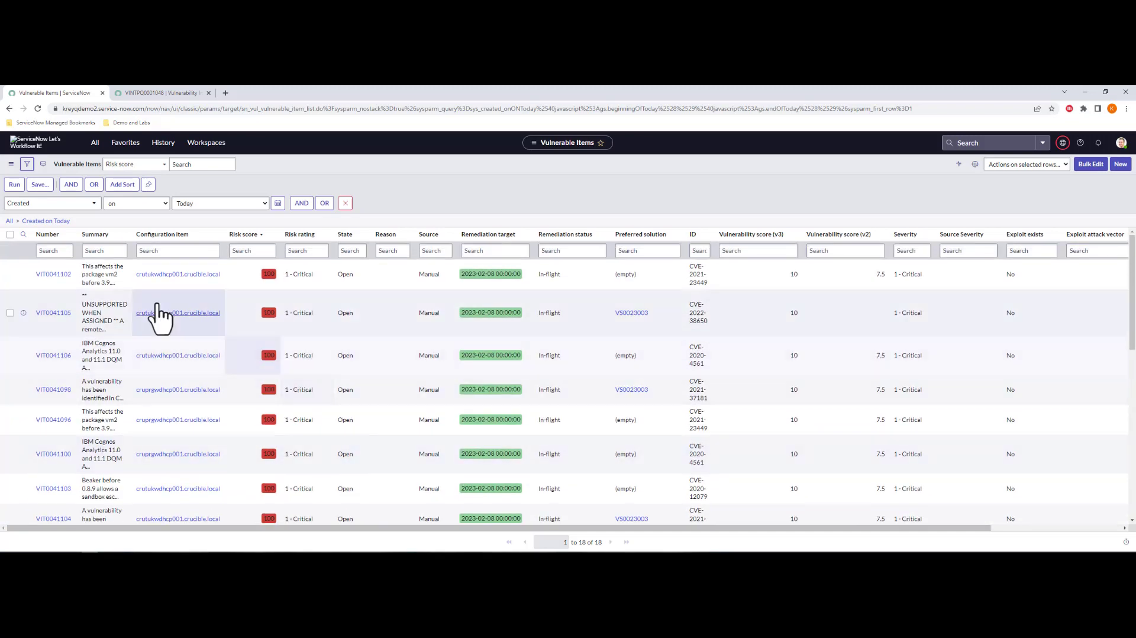
# Review VIT0041102: risk score 100, 1 - Critical rating, remediation target 2023-02-08.
pyautogui.click(54, 275)
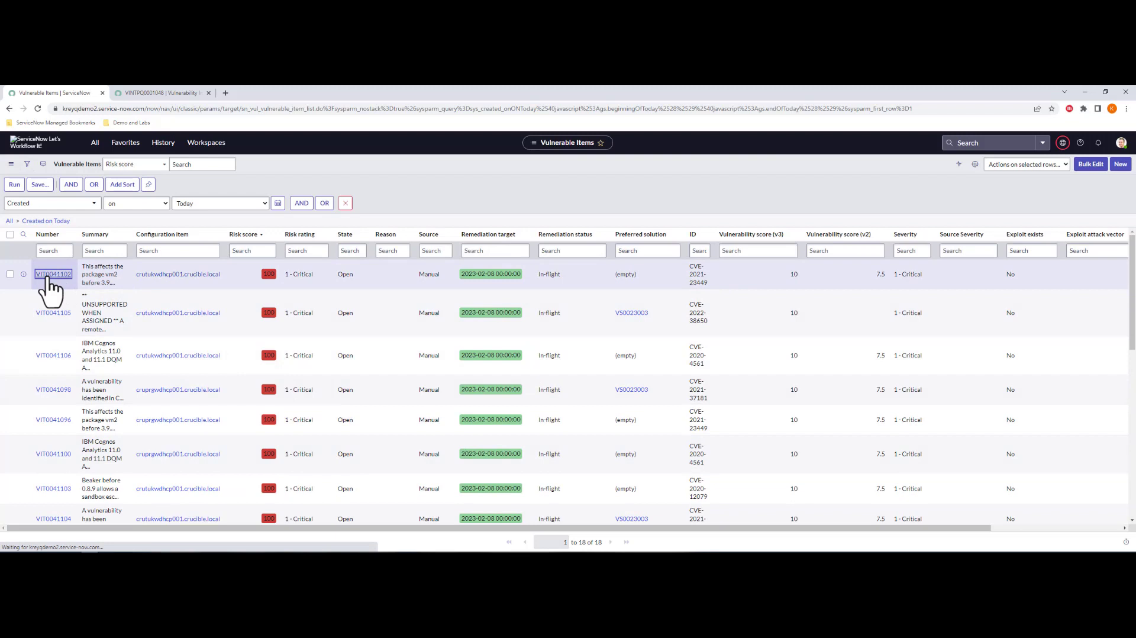
pyautogui.moveTo(54, 275)
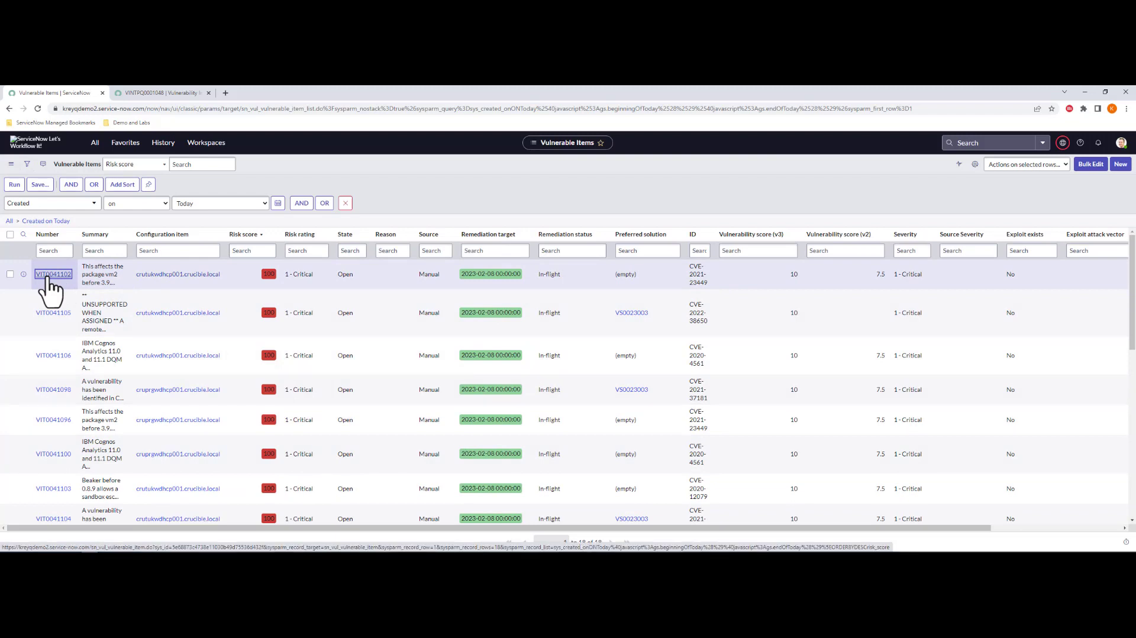
pyautogui.click(53, 275)
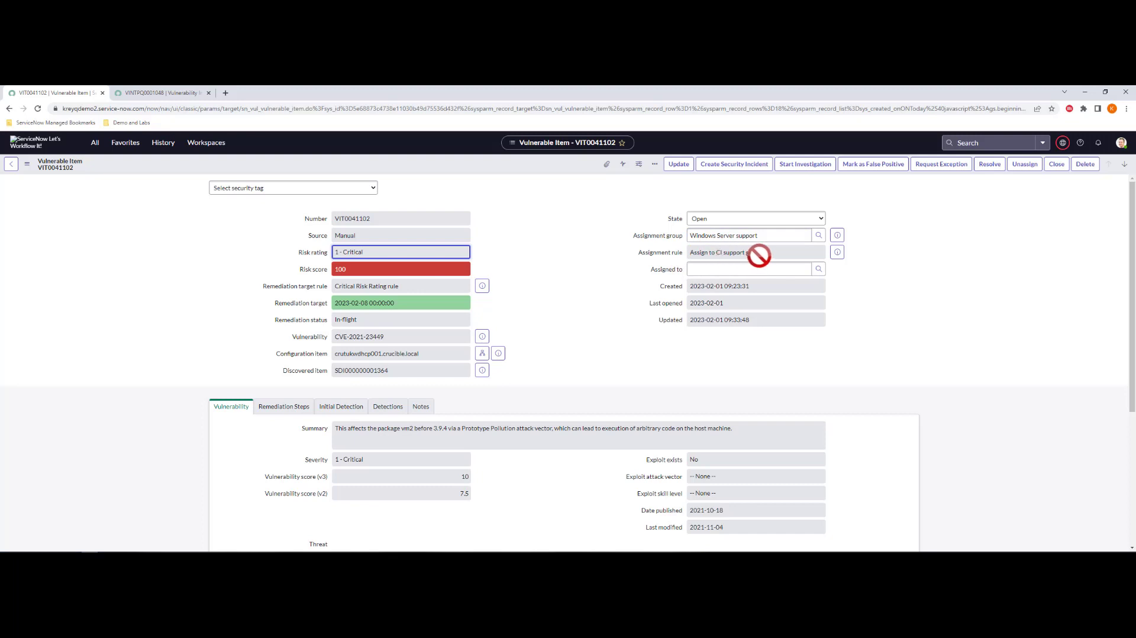
pyautogui.click(750, 235)
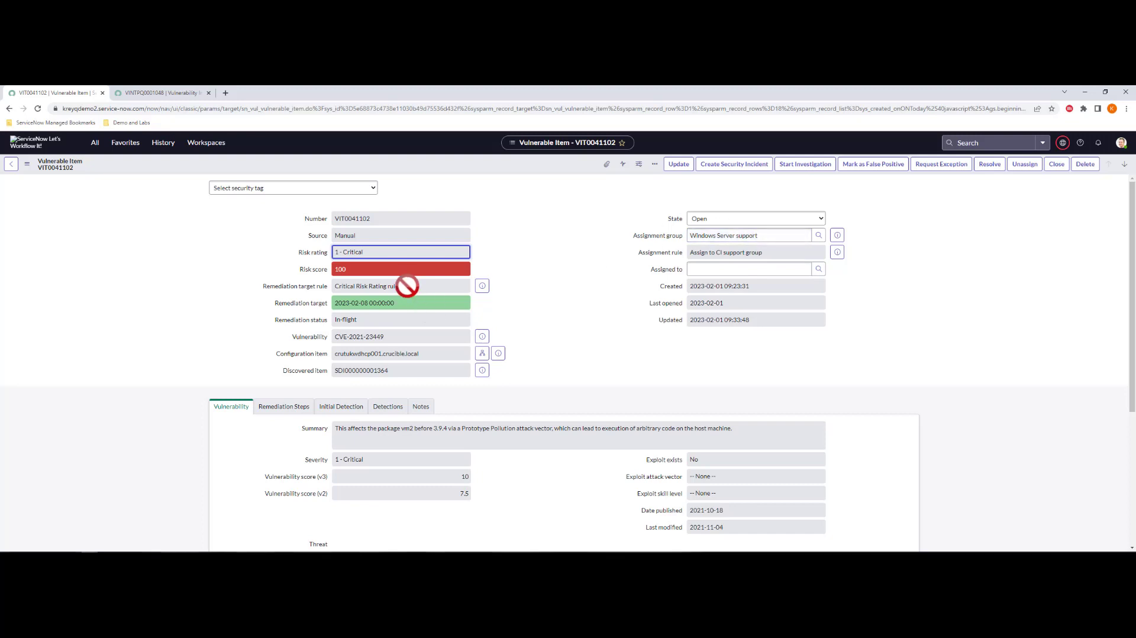
pyautogui.click(423, 303)
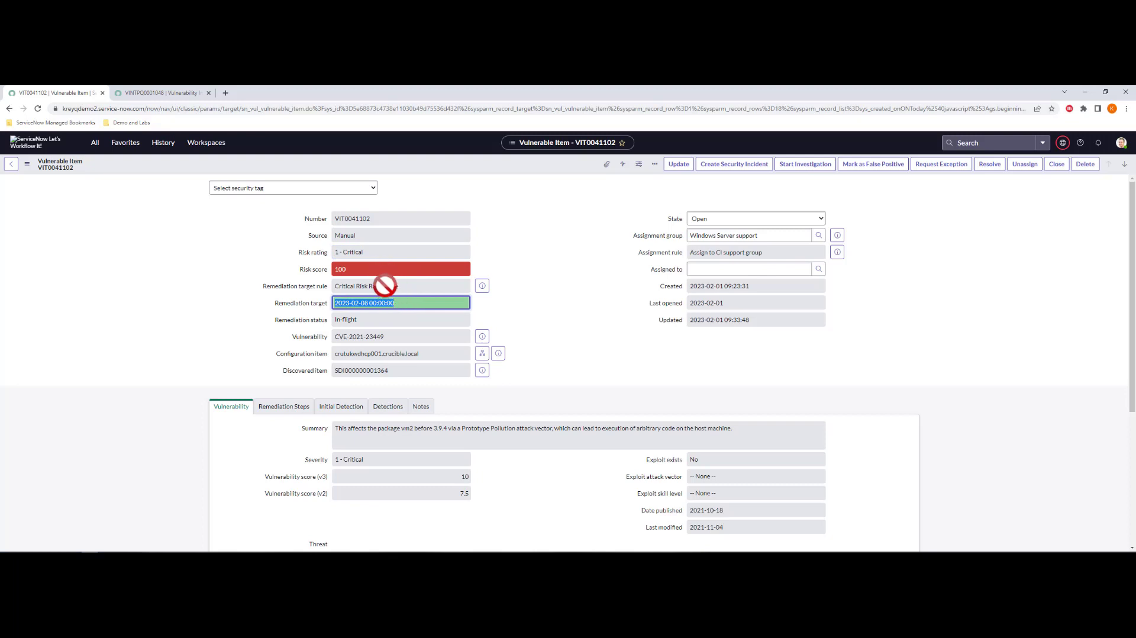
pyautogui.moveTo(334, 287)
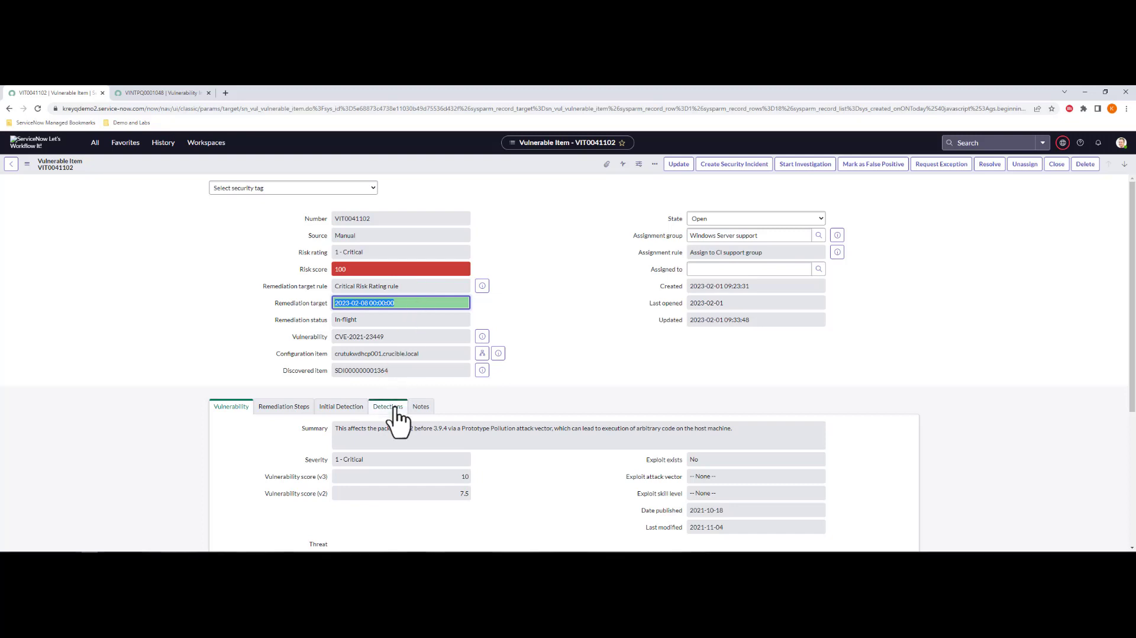
# View VIT0041102's one open detection from integration run VINTRUN0004160.
pyautogui.click(388, 406)
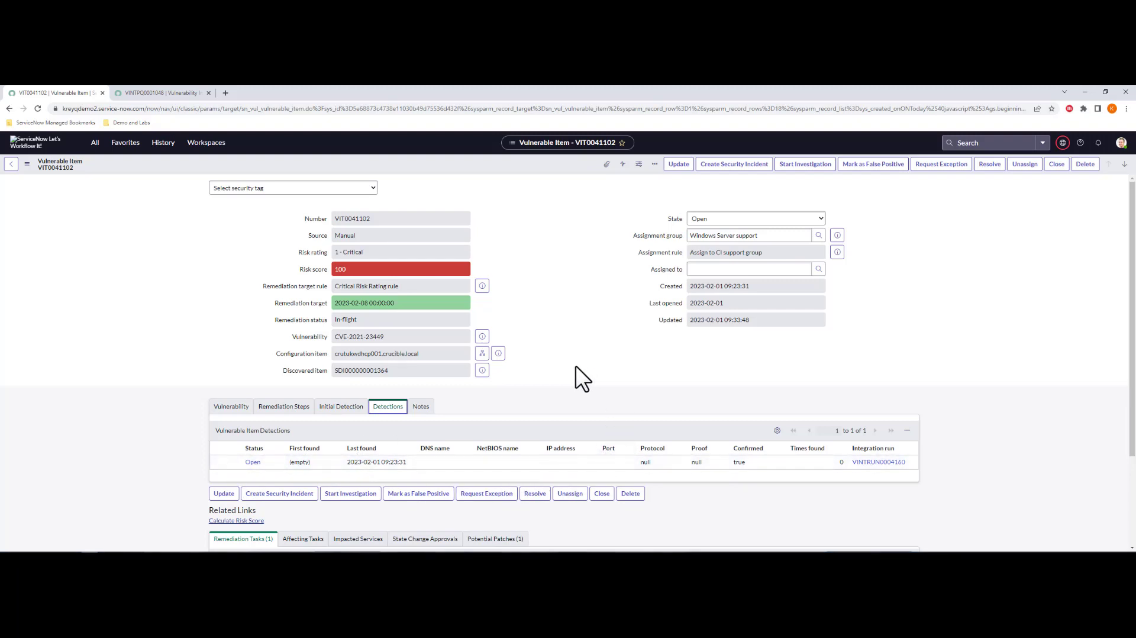
pyautogui.moveTo(523, 344)
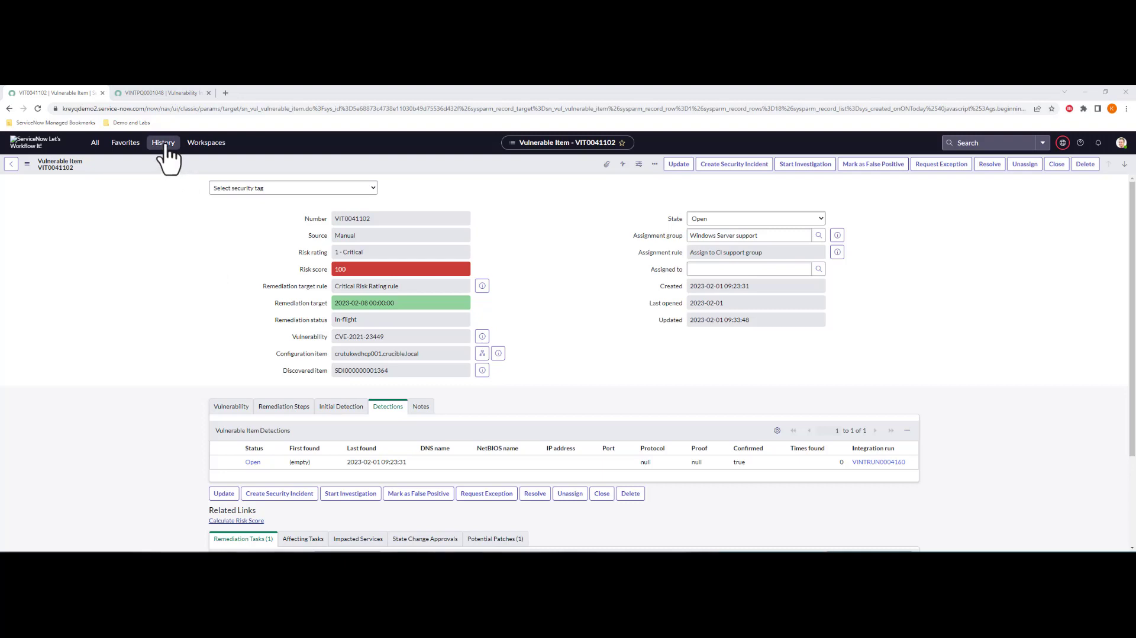
# Return via History to the Remediation Tasks (Created on Today) list with three open tasks.
pyautogui.click(163, 143)
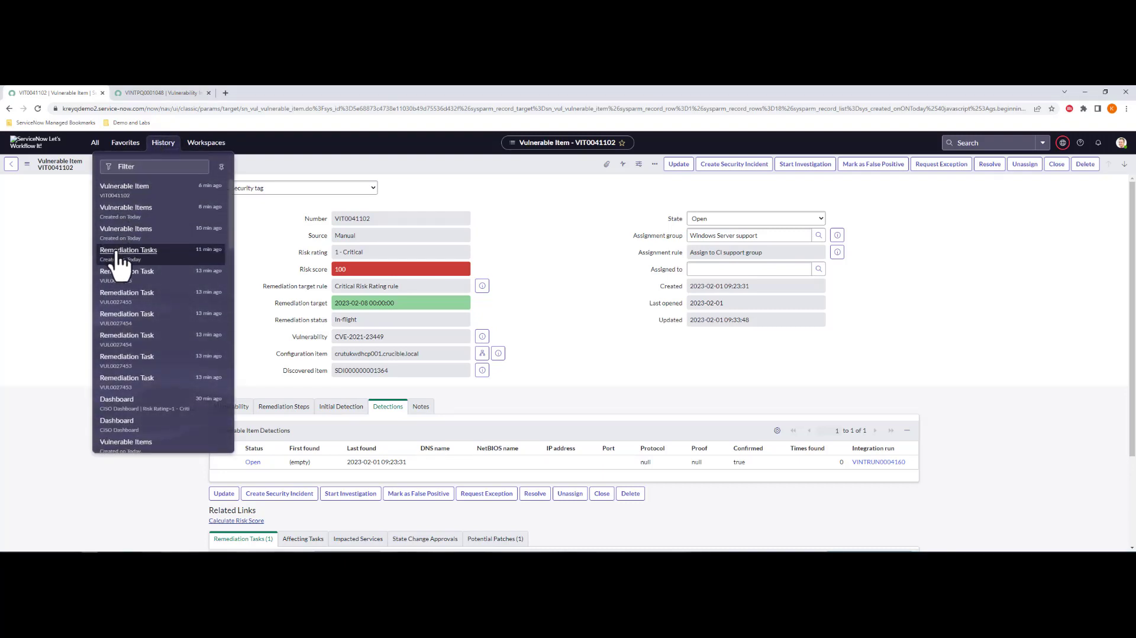
pyautogui.click(127, 249)
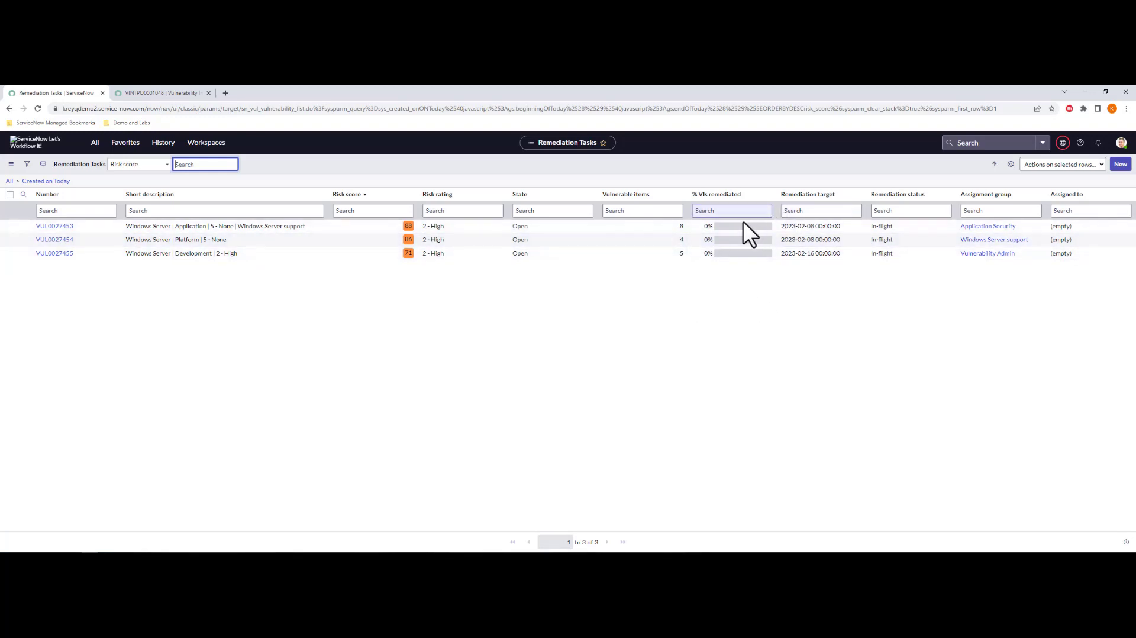
pyautogui.moveTo(698, 326)
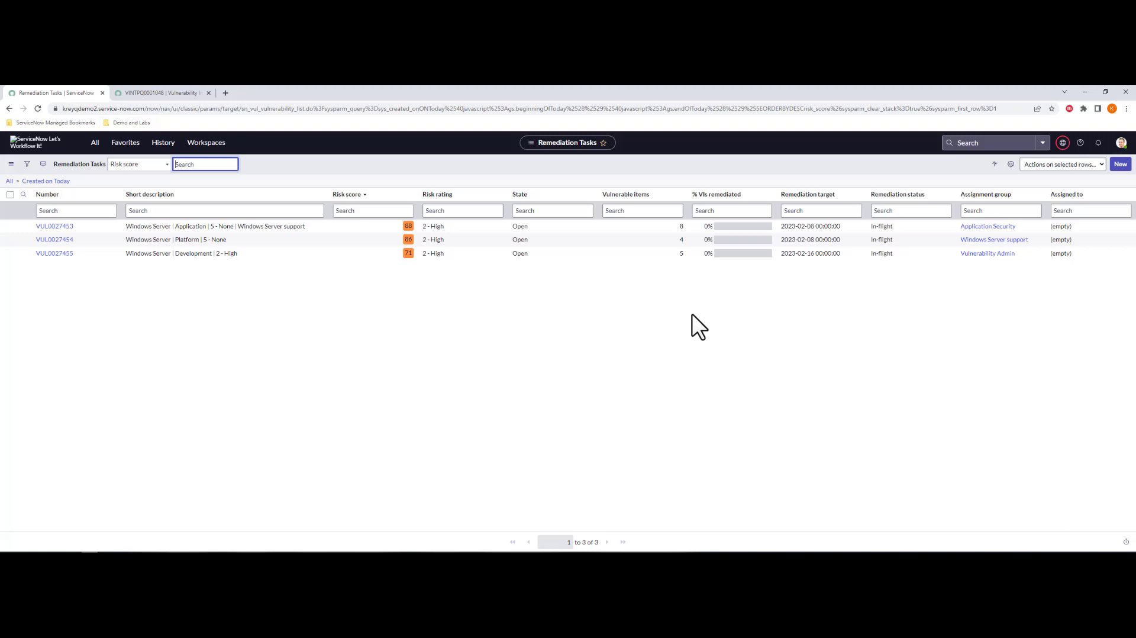
pyautogui.moveTo(233, 339)
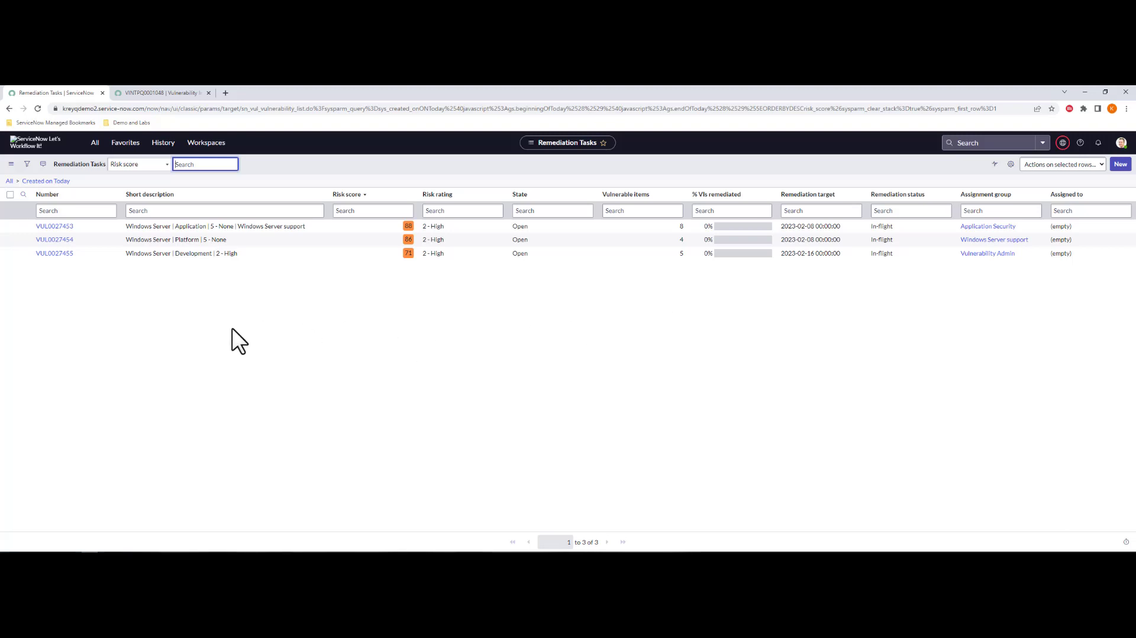